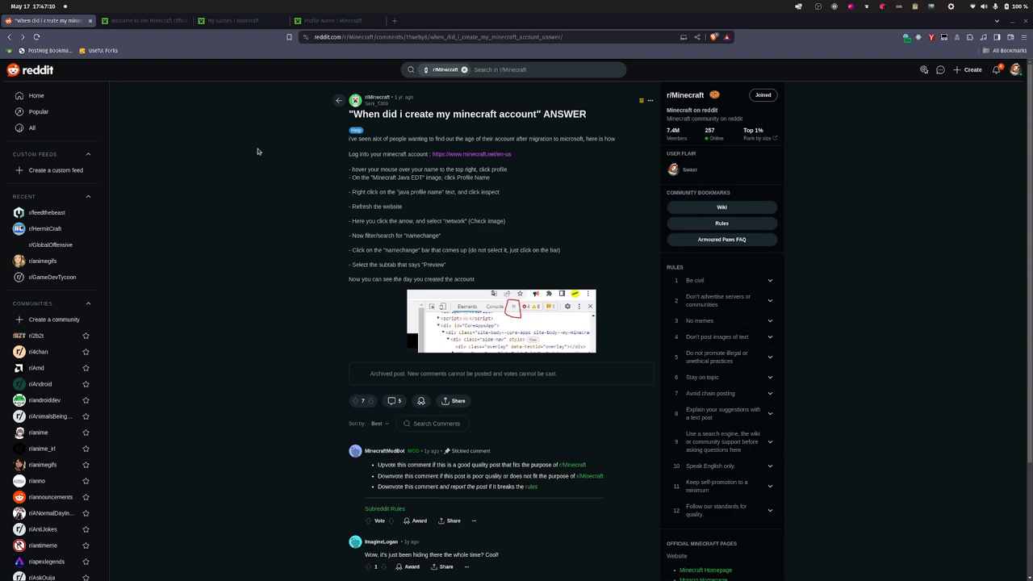
# - Switch to the Minecraft.net tab and bring up the My Games page showing Java Edition
pyautogui.scroll(-3)
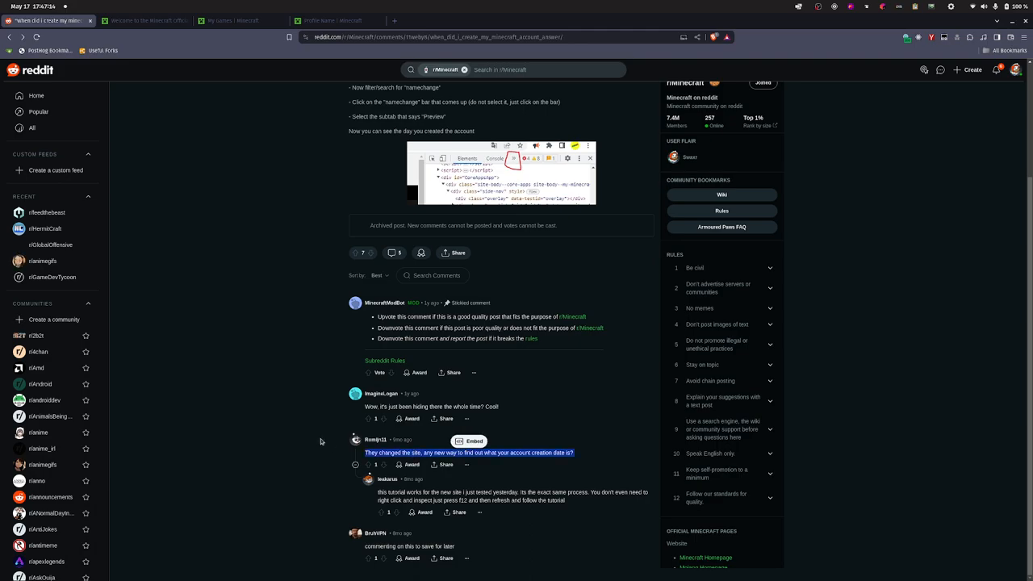
pyautogui.scroll(3)
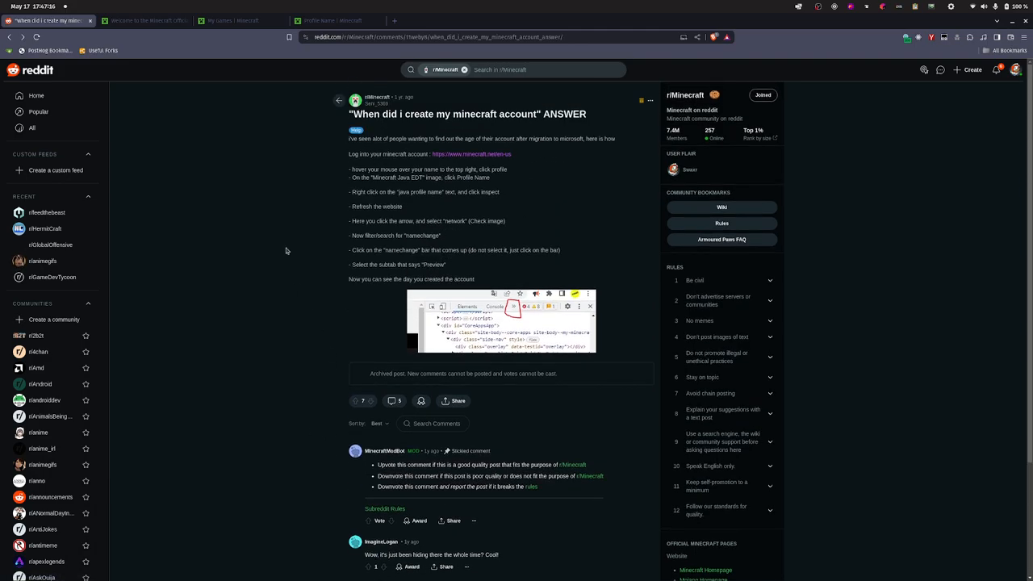
pyautogui.moveTo(289, 240)
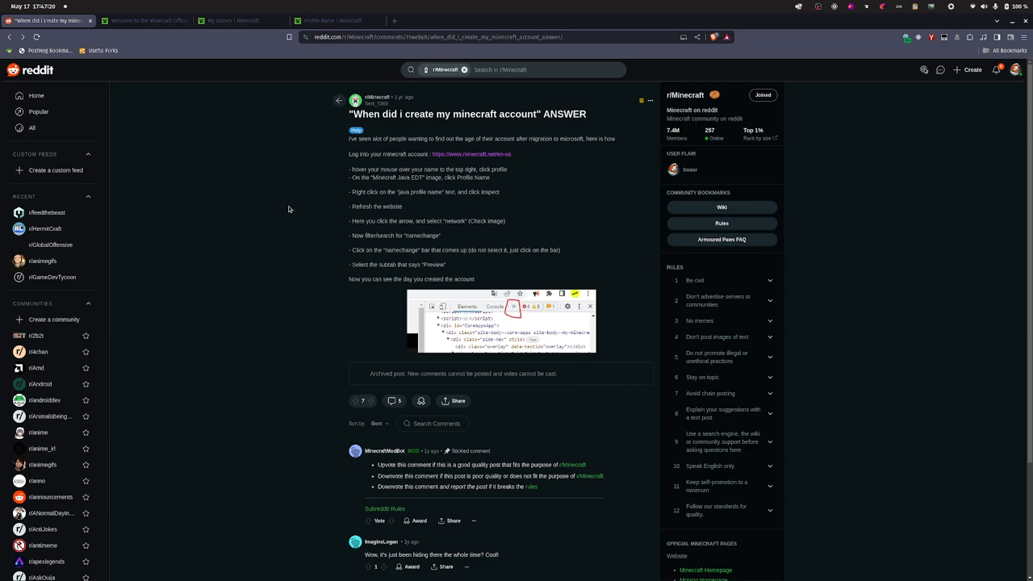
pyautogui.moveTo(429, 236)
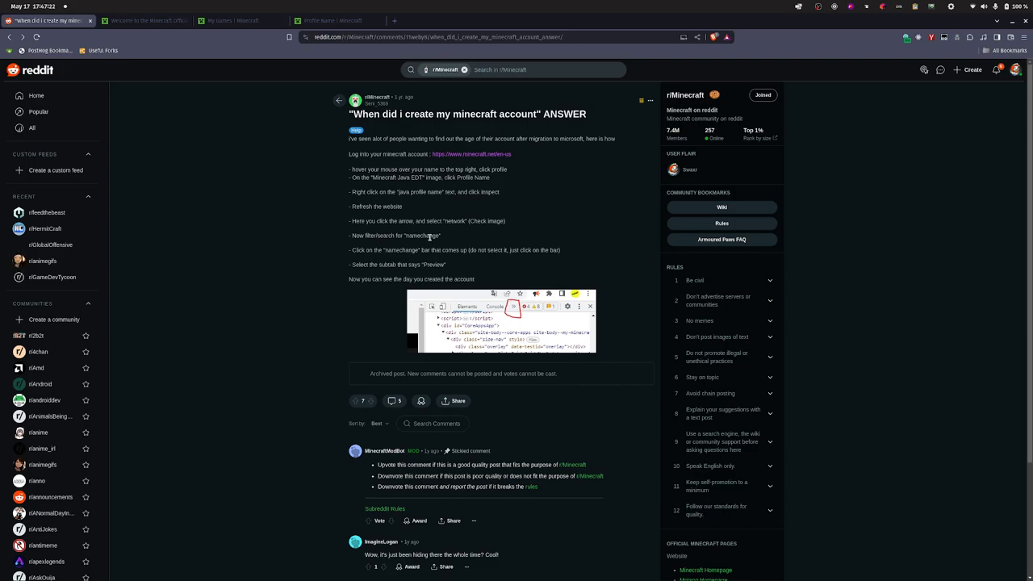
pyautogui.moveTo(352, 178)
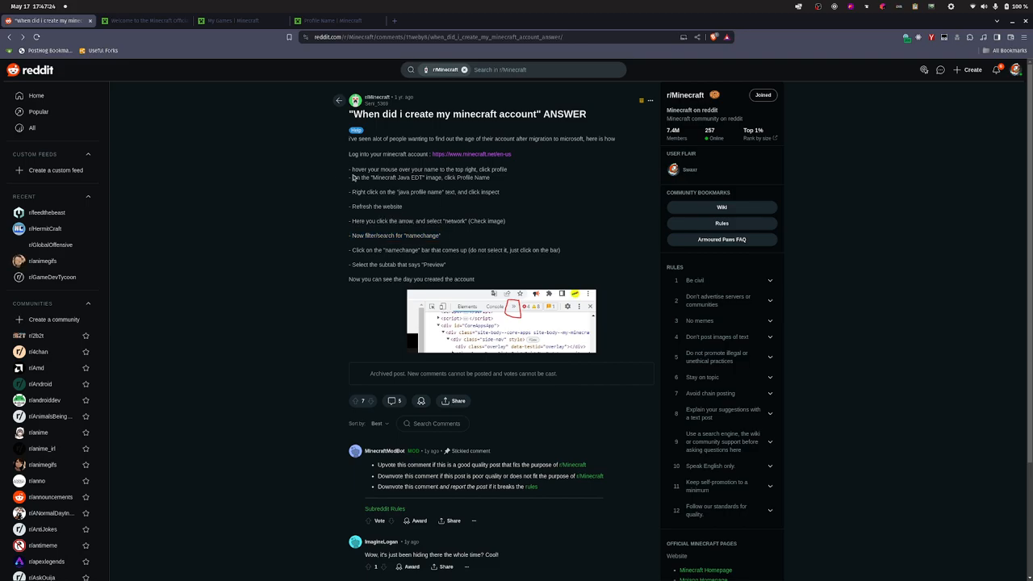
pyautogui.moveTo(172, 133)
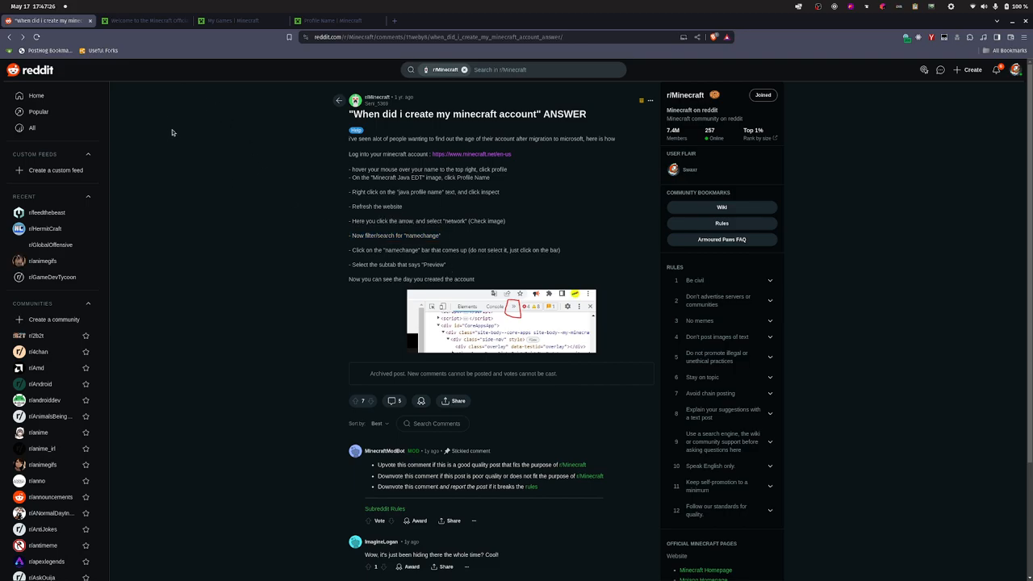
pyautogui.moveTo(150, 42)
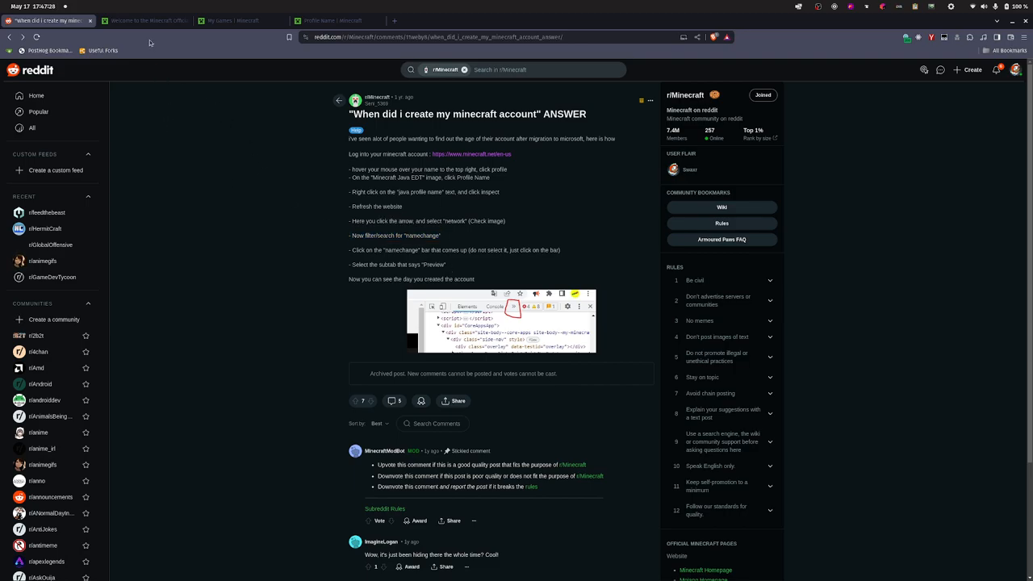
pyautogui.moveTo(497, 152)
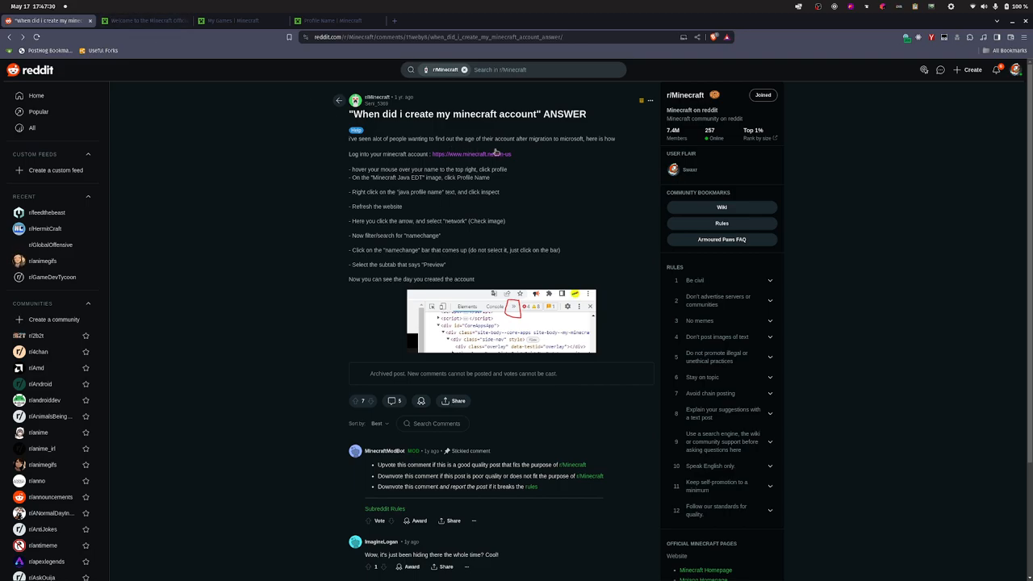
pyautogui.click(146, 20)
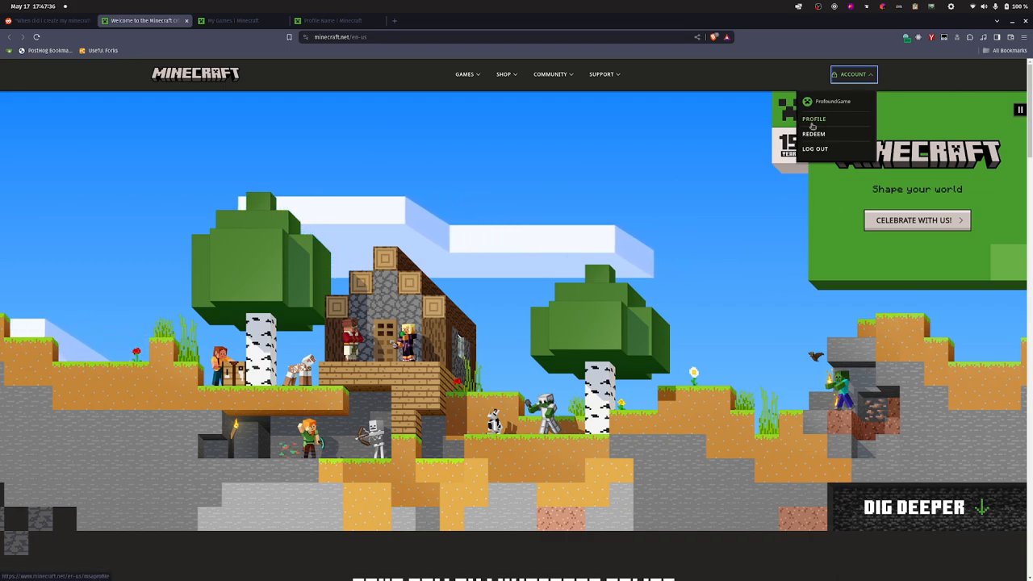
pyautogui.click(814, 119)
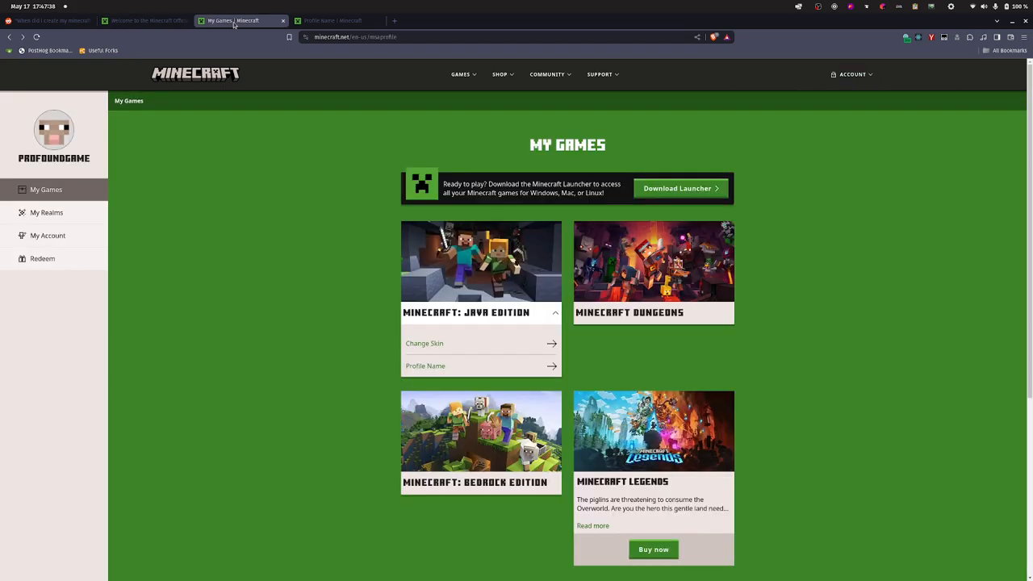
pyautogui.moveTo(282, 138)
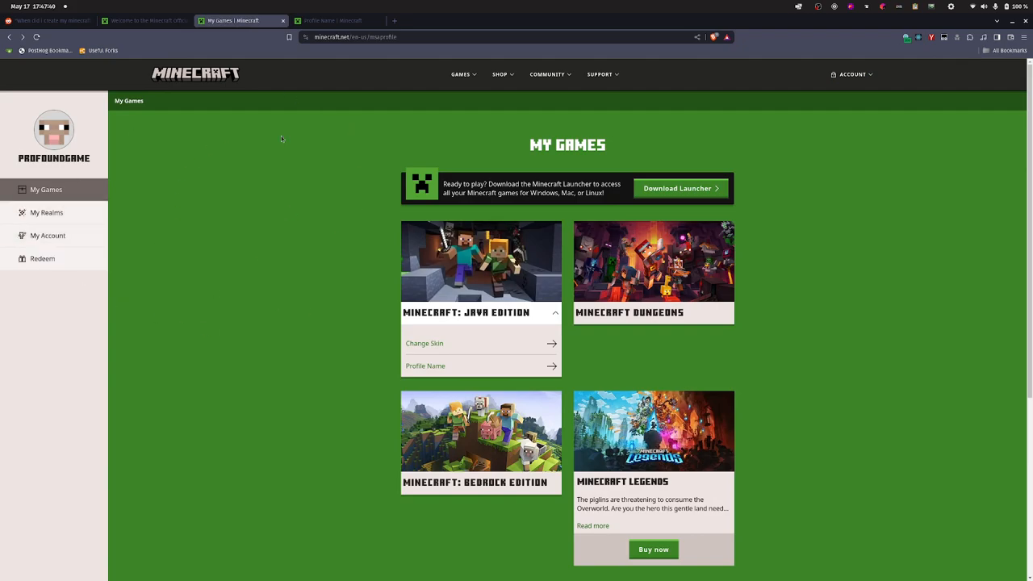
# - Open DevTools on the My Games page via right-click Inspect and F12
pyautogui.rightClick(280, 139)
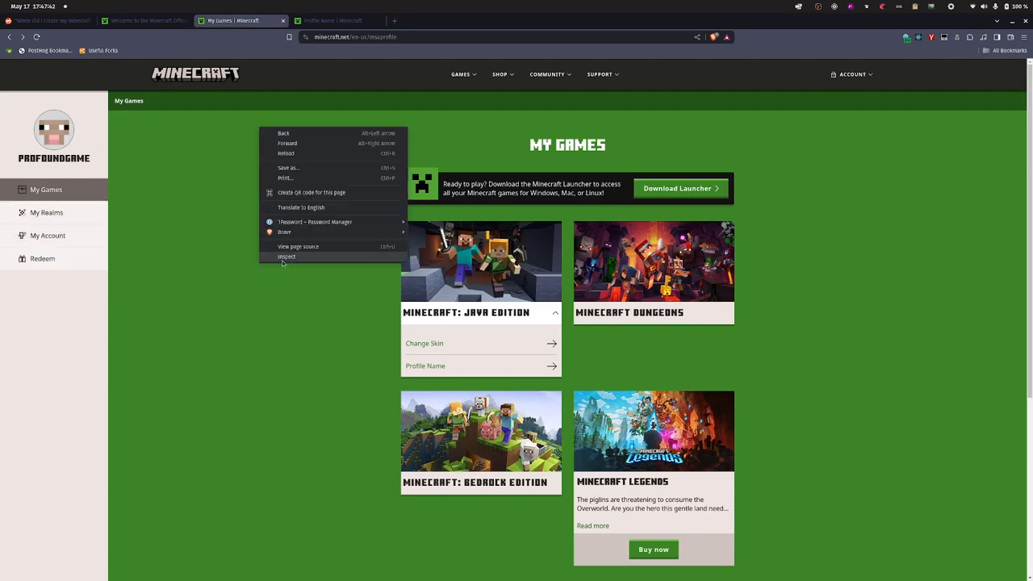
pyautogui.click(241, 279)
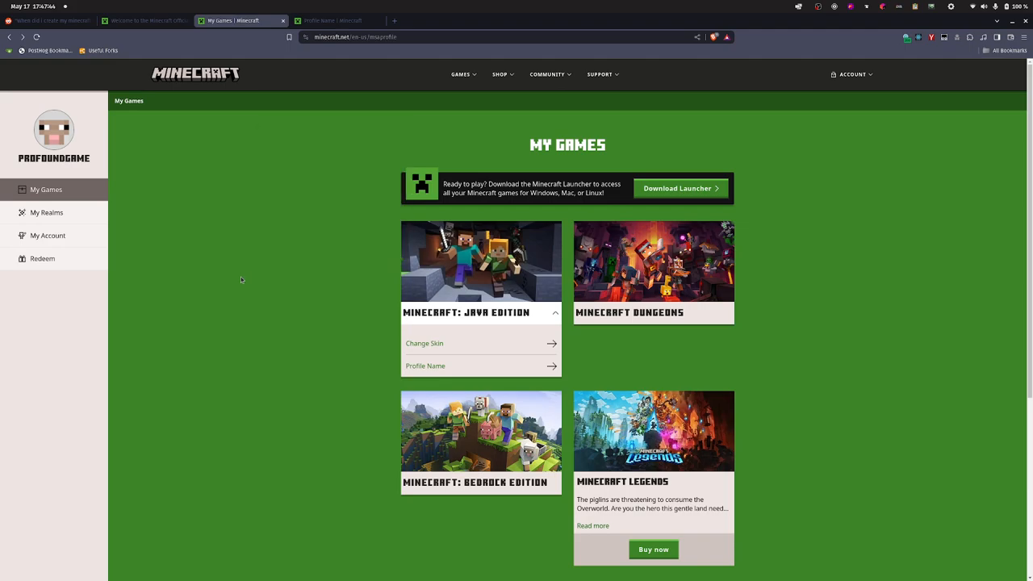
pyautogui.press('F12')
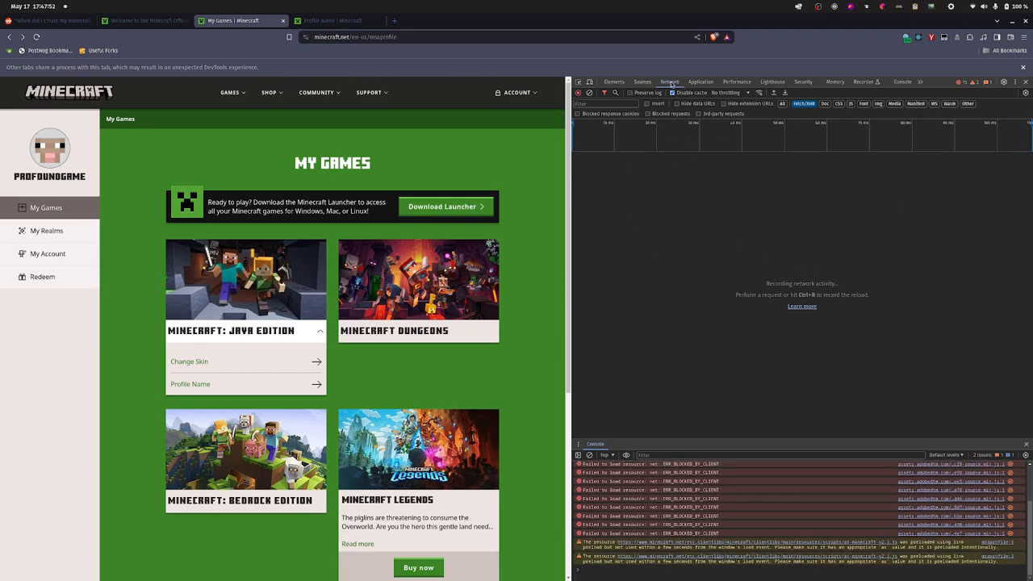
pyautogui.click(605, 103)
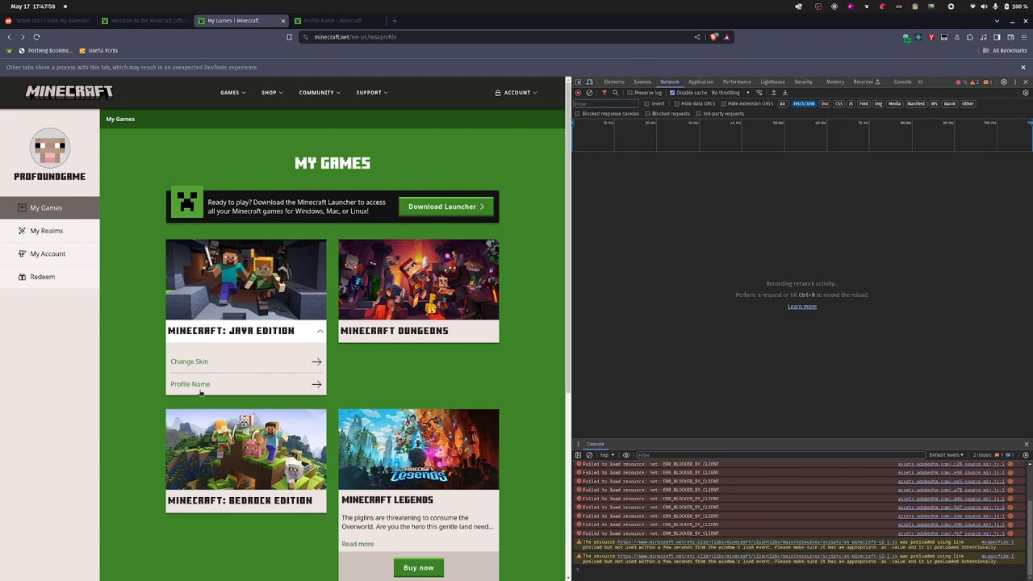
pyautogui.moveTo(481, 390)
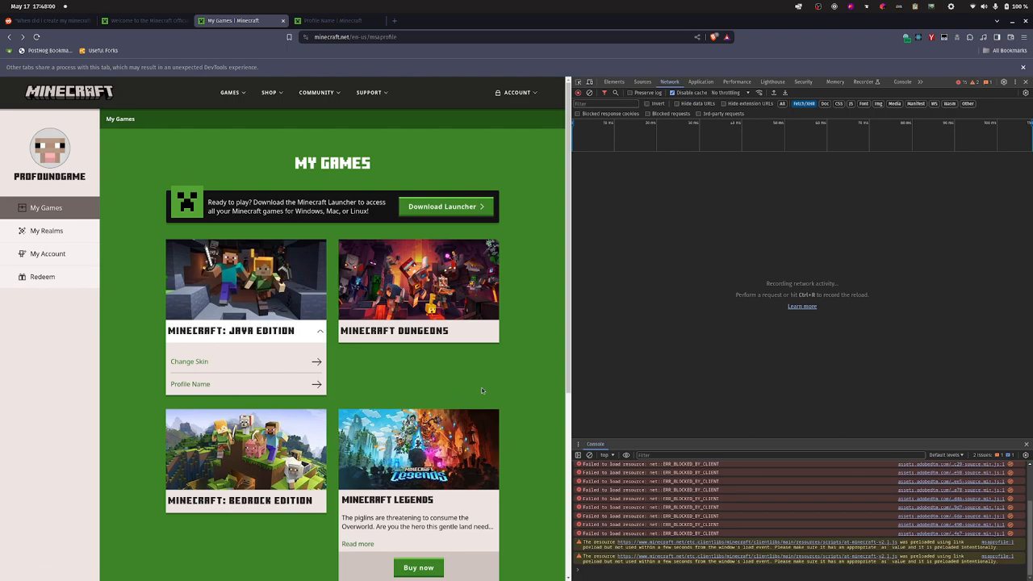
# - Load the Java Edition Profile Name page and highlight the namechange createdAt and changedAt fields
pyautogui.click(190, 383)
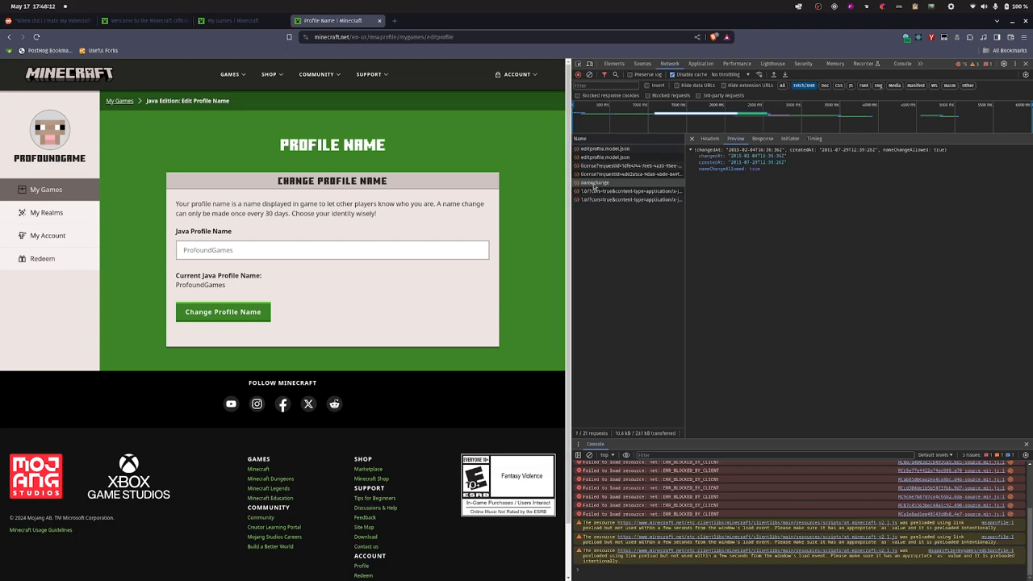
pyautogui.doubleClick(718, 162)
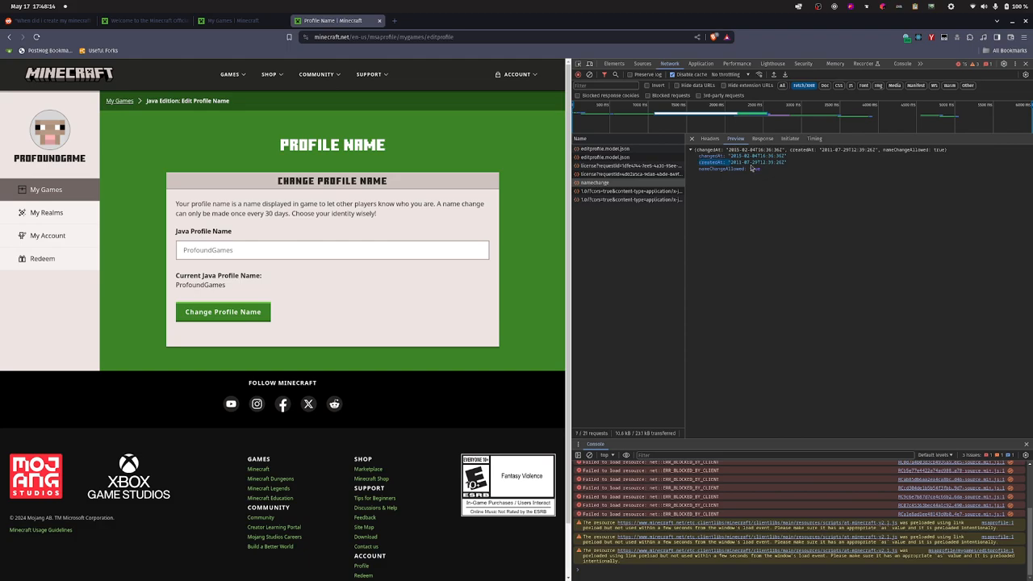
pyautogui.doubleClick(743, 163)
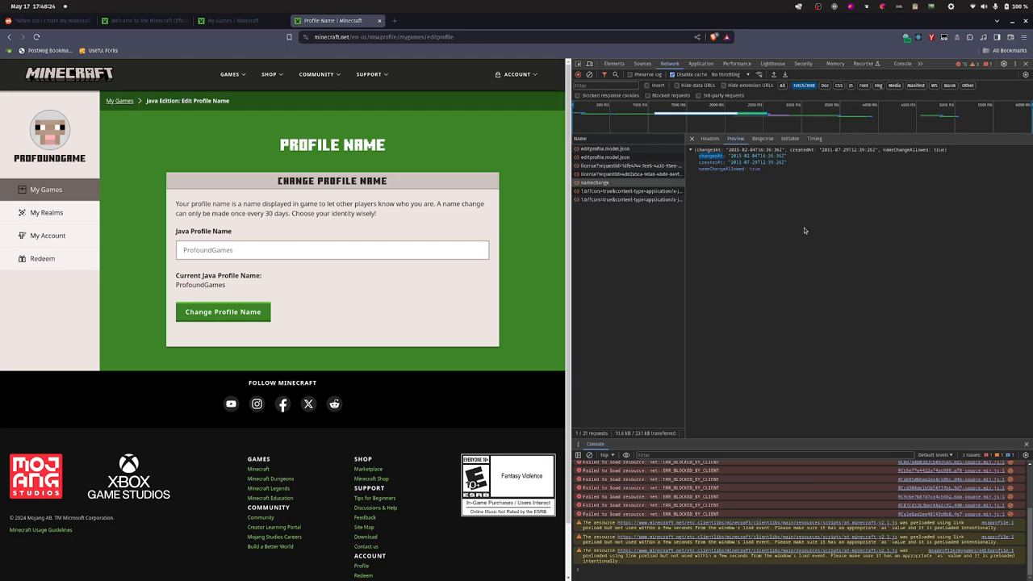
pyautogui.moveTo(346, 226)
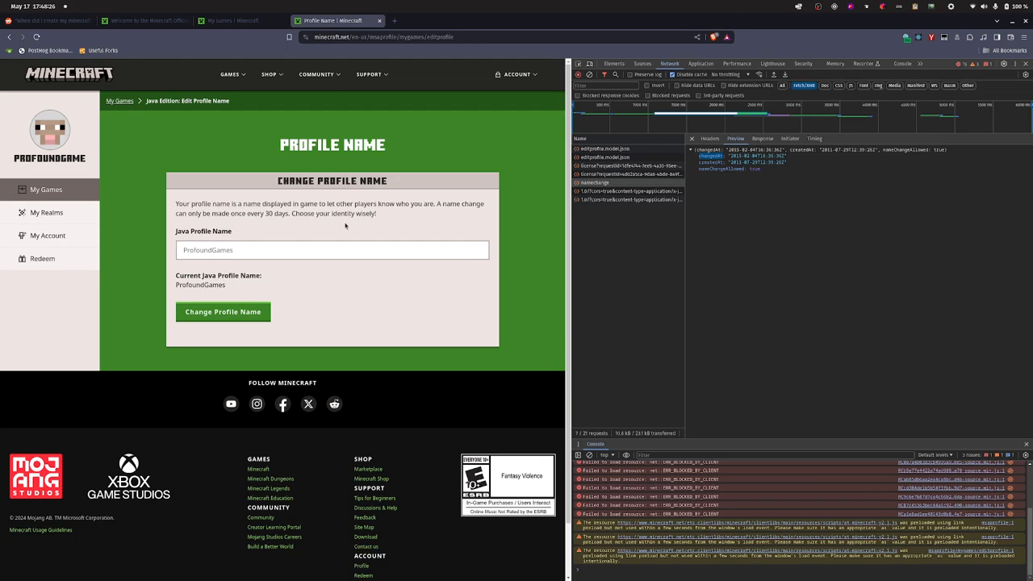